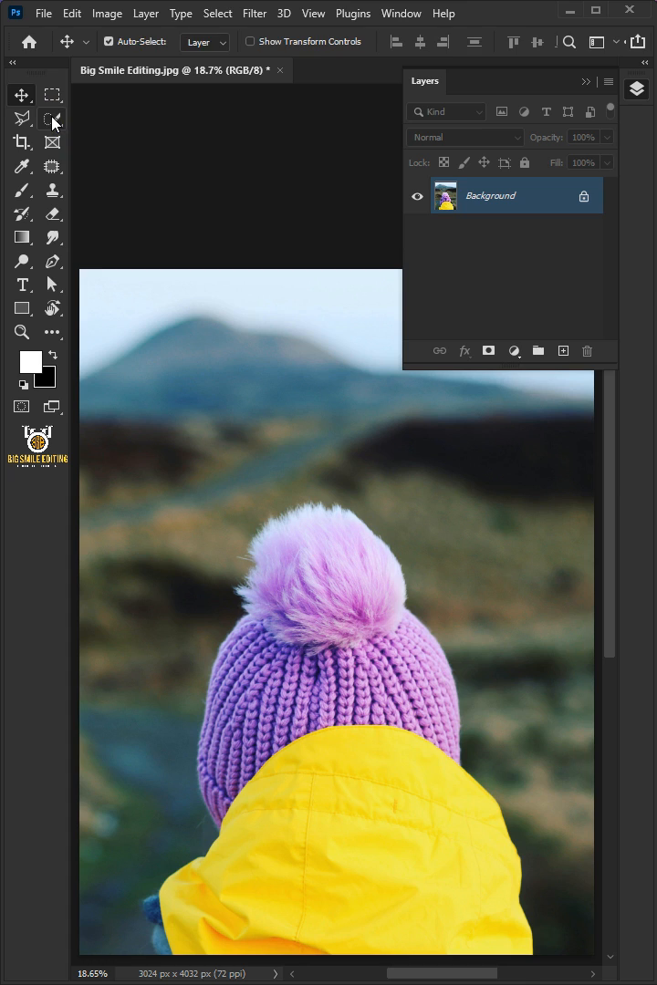
Select the purple knitted hat, pom-pom included, with a quick subject selection
{"action": "left_click", "coordinate": [51, 117]}
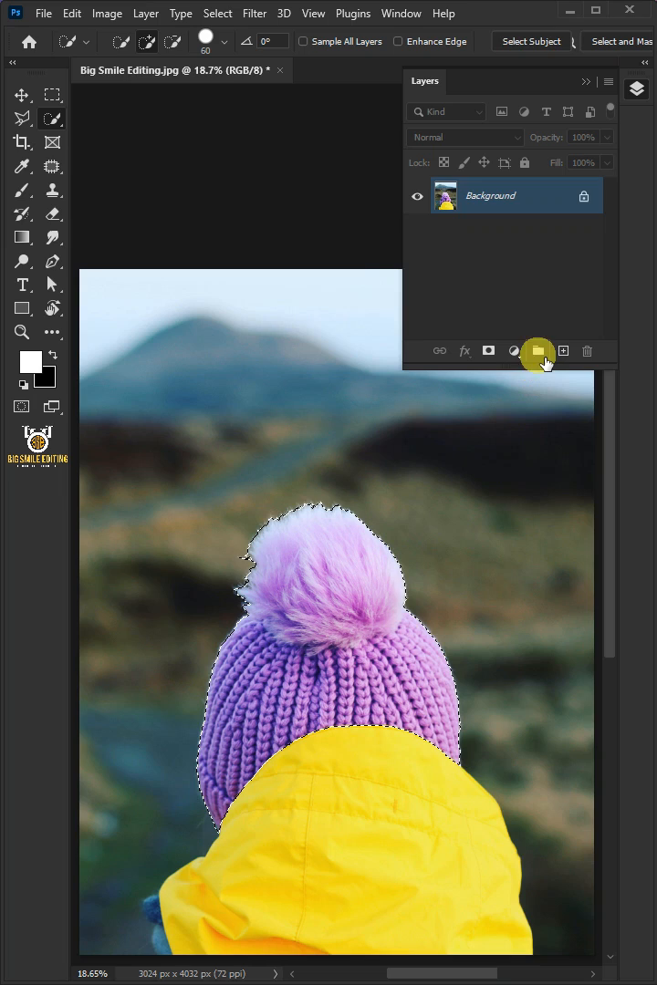
Create Group 1 masked to the hat selection and add a Gradient Map adjustment inside it
{"action": "left_click", "coordinate": [538, 350]}
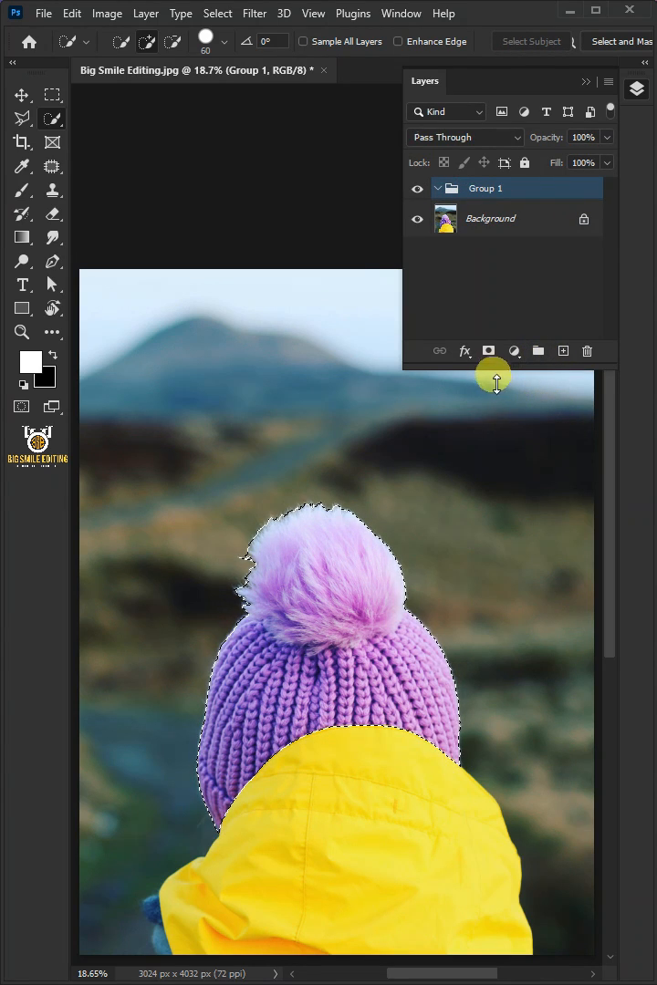
{"action": "left_click", "coordinate": [489, 350]}
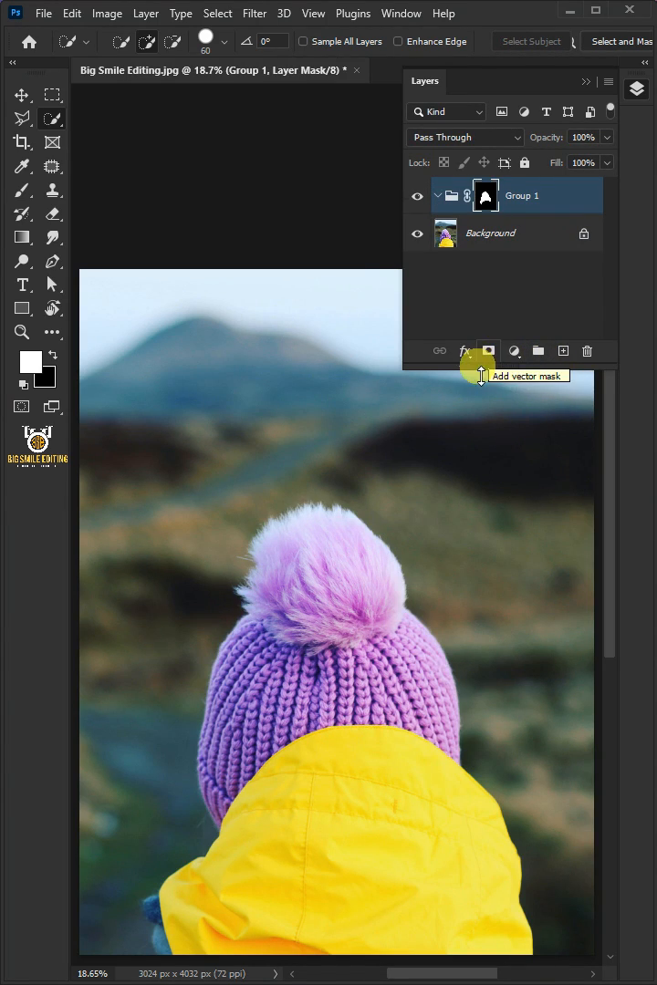
{"action": "left_click", "coordinate": [515, 350]}
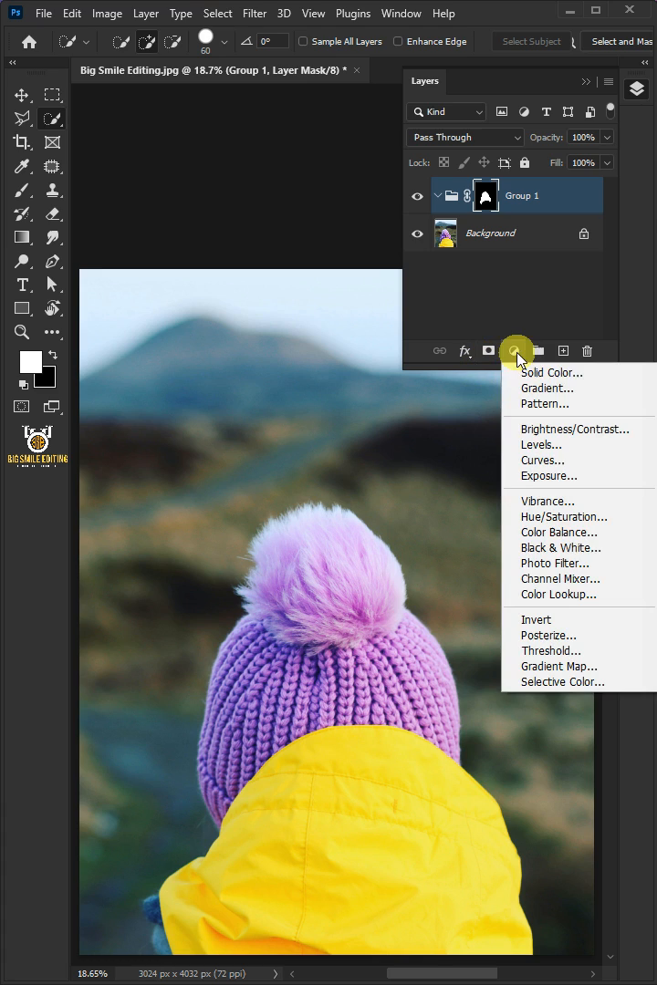
{"action": "left_click", "coordinate": [558, 665]}
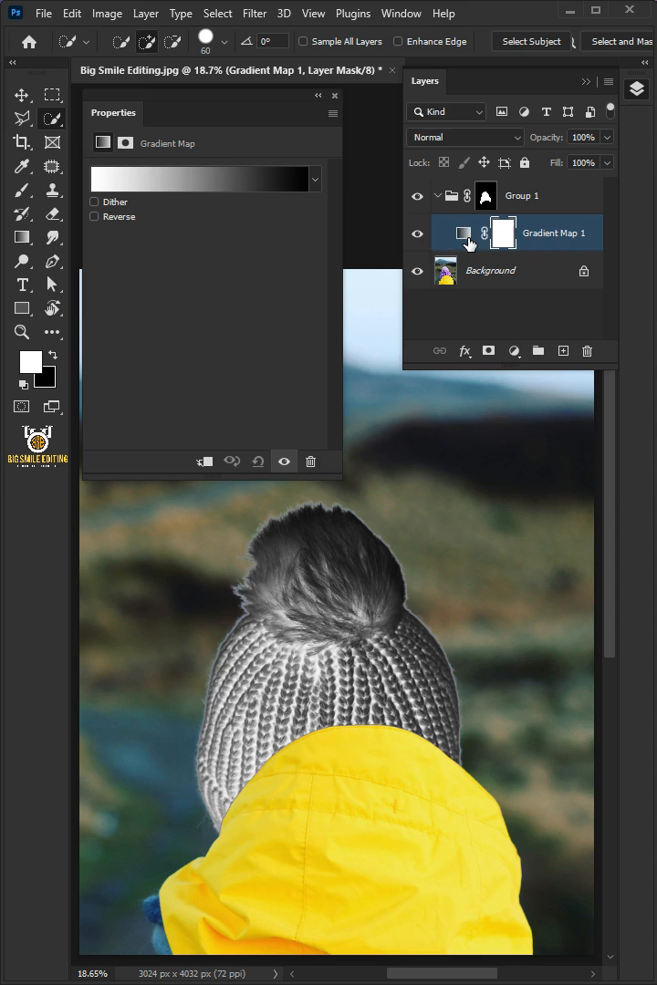
Start from the black-to-white preset and set the dark stop to orange e68206
{"action": "left_click", "coordinate": [464, 233]}
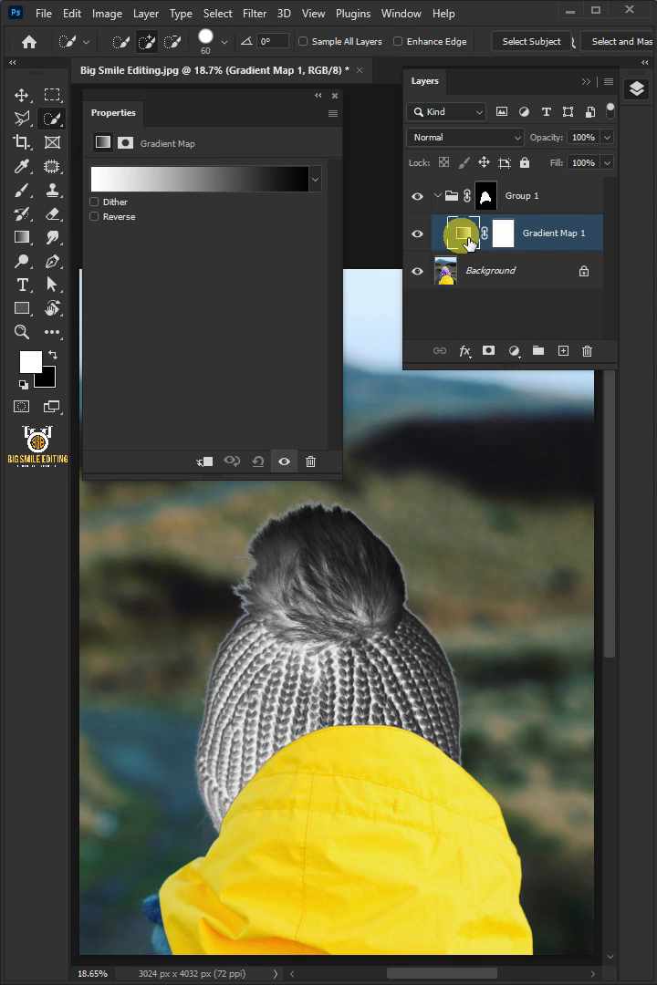
{"action": "left_click", "coordinate": [201, 179]}
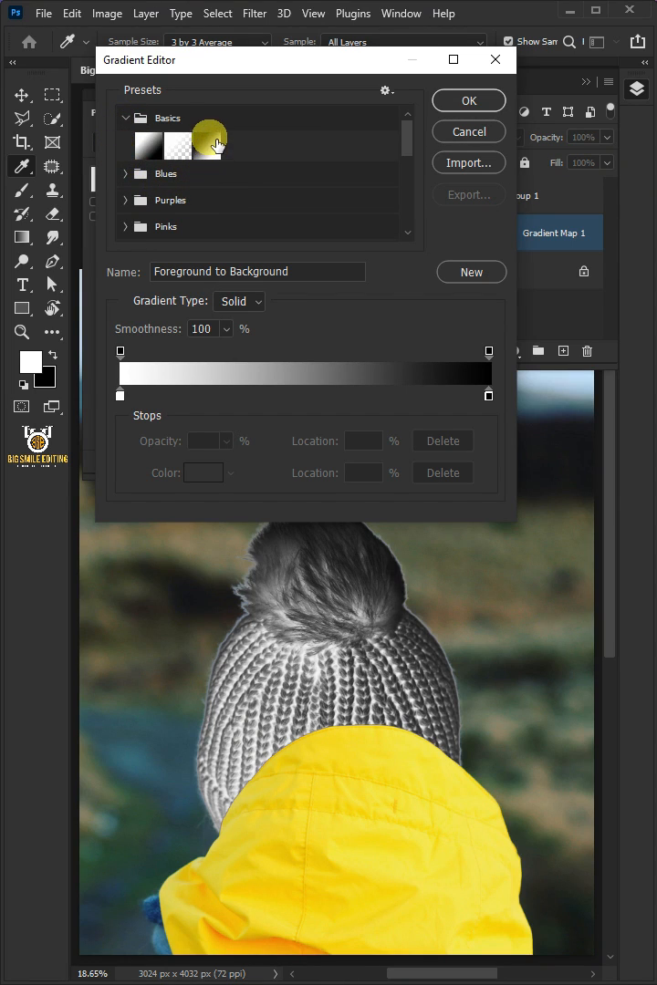
{"action": "left_click", "coordinate": [208, 146]}
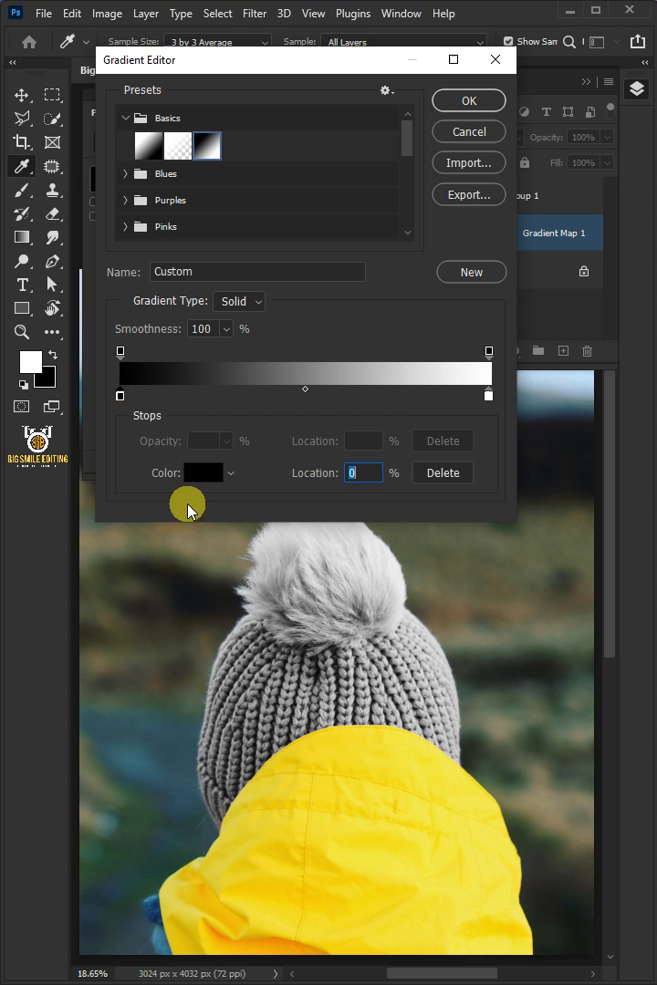
{"action": "left_click", "coordinate": [202, 472]}
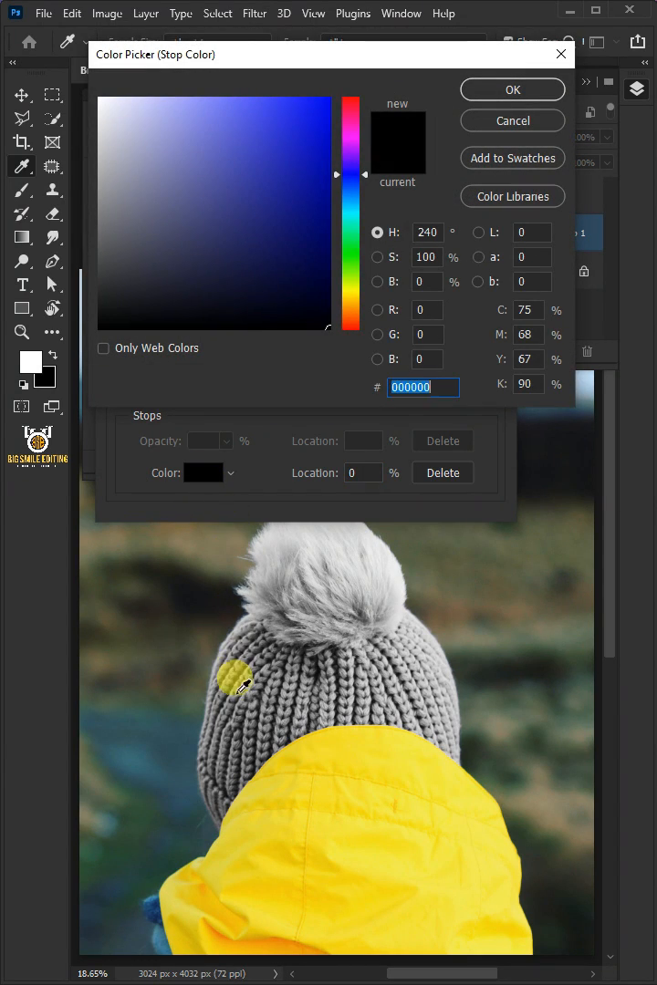
{"action": "left_click", "coordinate": [227, 945]}
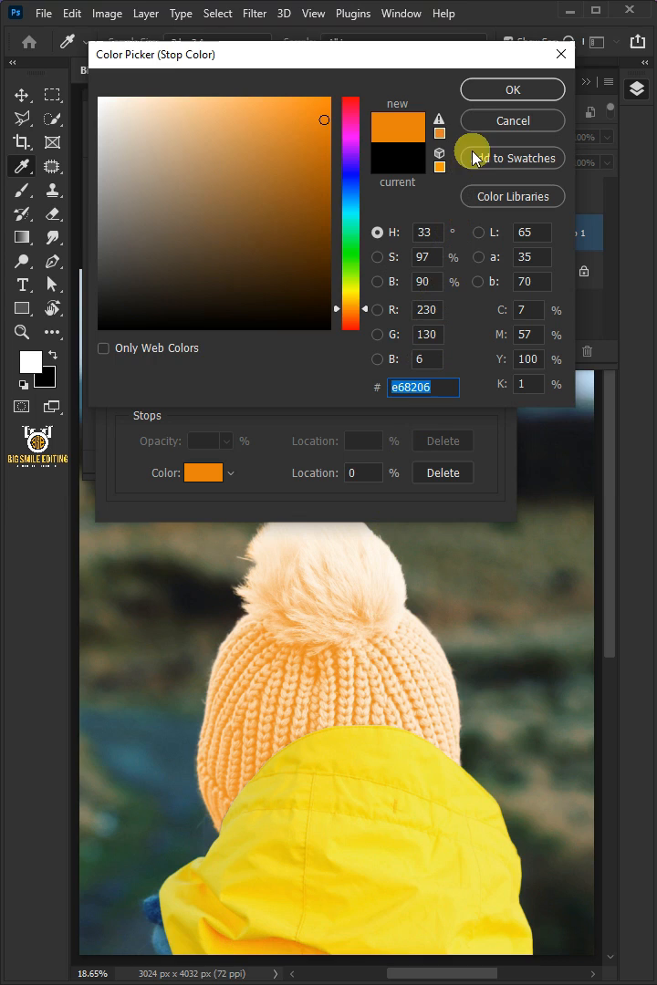
{"action": "left_click", "coordinate": [510, 90]}
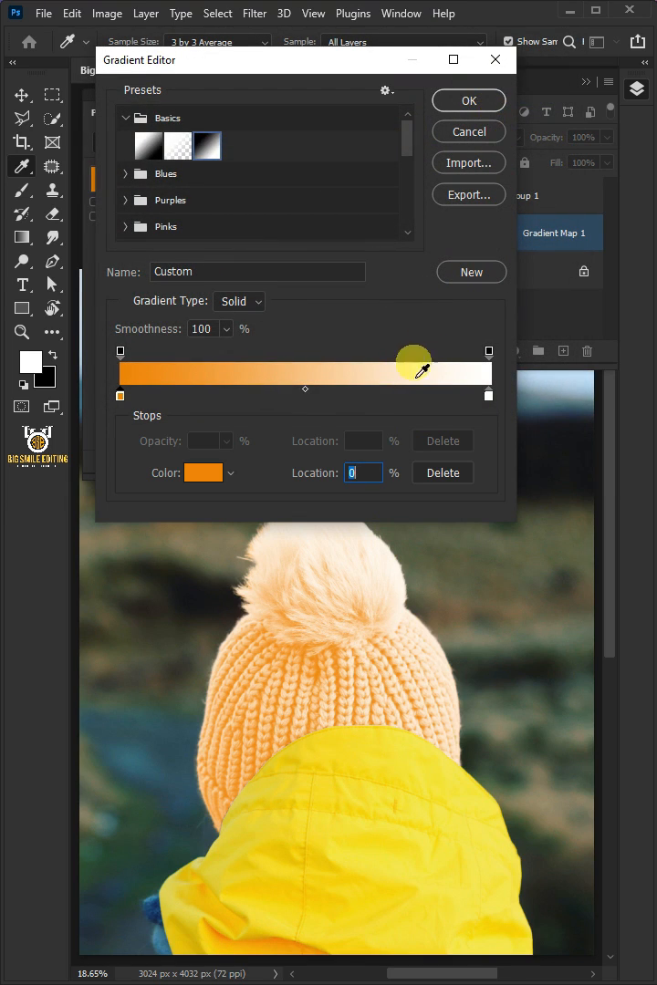
Add a middle stop at 50% and colour it yellow e4c805
{"action": "left_click_drag", "start_coordinate": [412, 374], "coordinate": [298, 394]}
{"action": "type", "text": "50"}
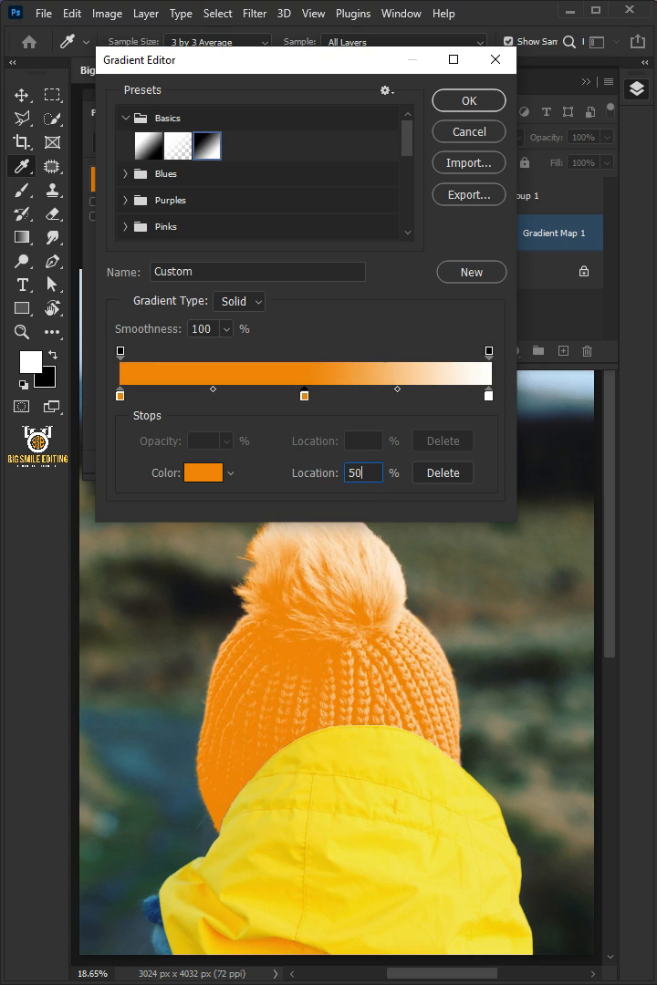
{"action": "left_click", "coordinate": [204, 472]}
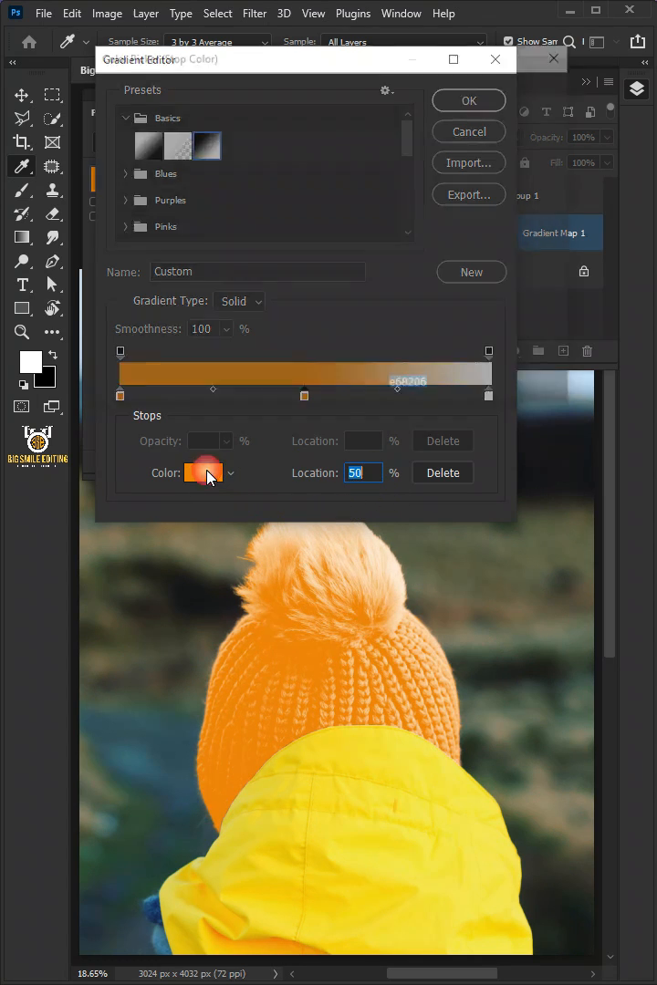
{"action": "left_click", "coordinate": [202, 473]}
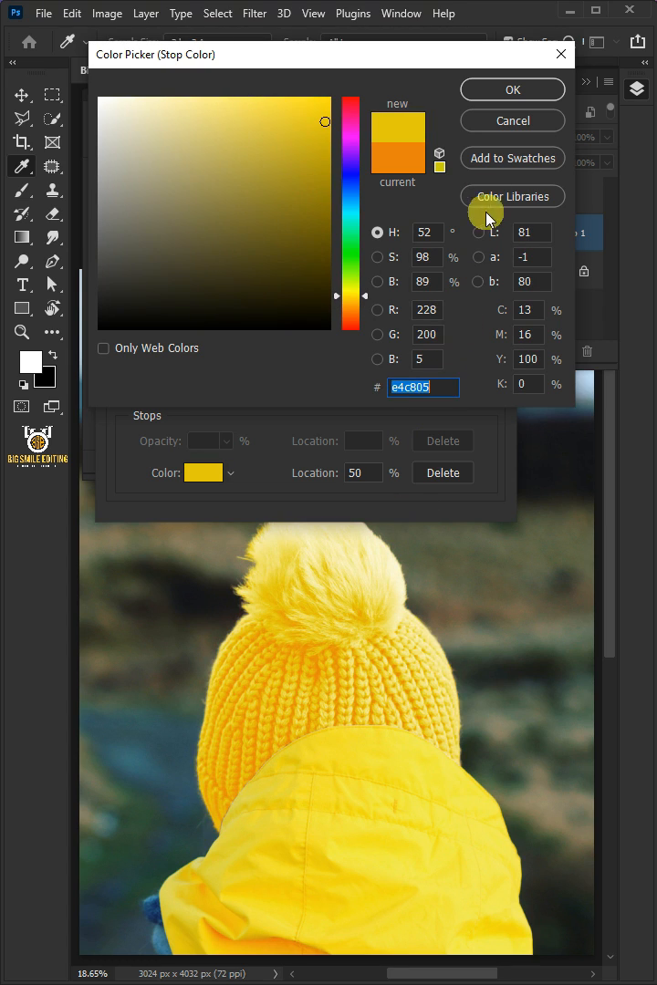
{"action": "left_click", "coordinate": [510, 89]}
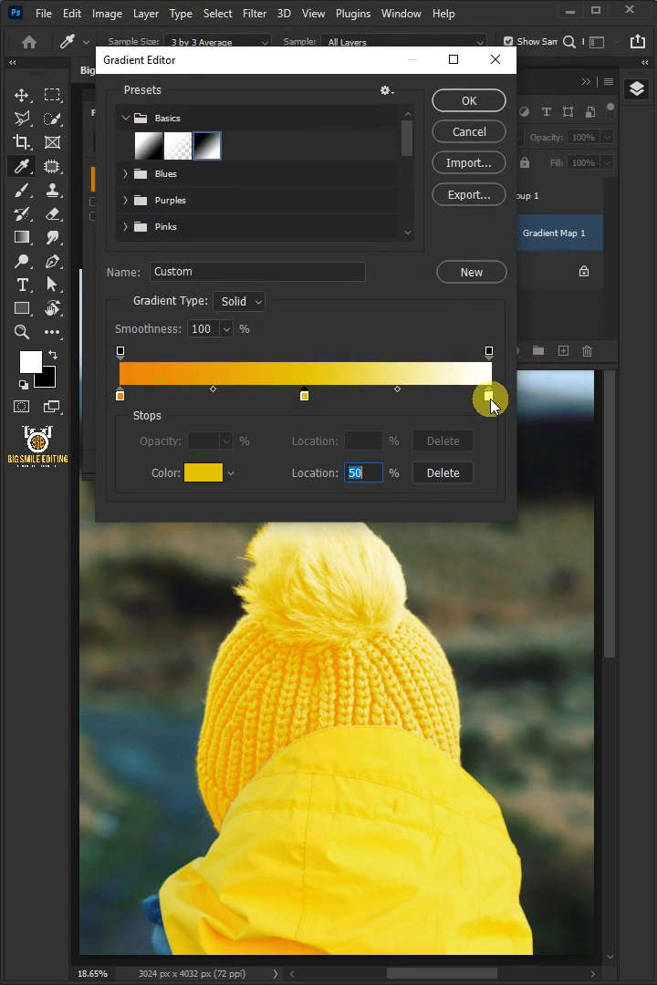
Set the light end stop at 100% to pale yellow fffc4f and apply the gradient
{"action": "left_click", "coordinate": [203, 472]}
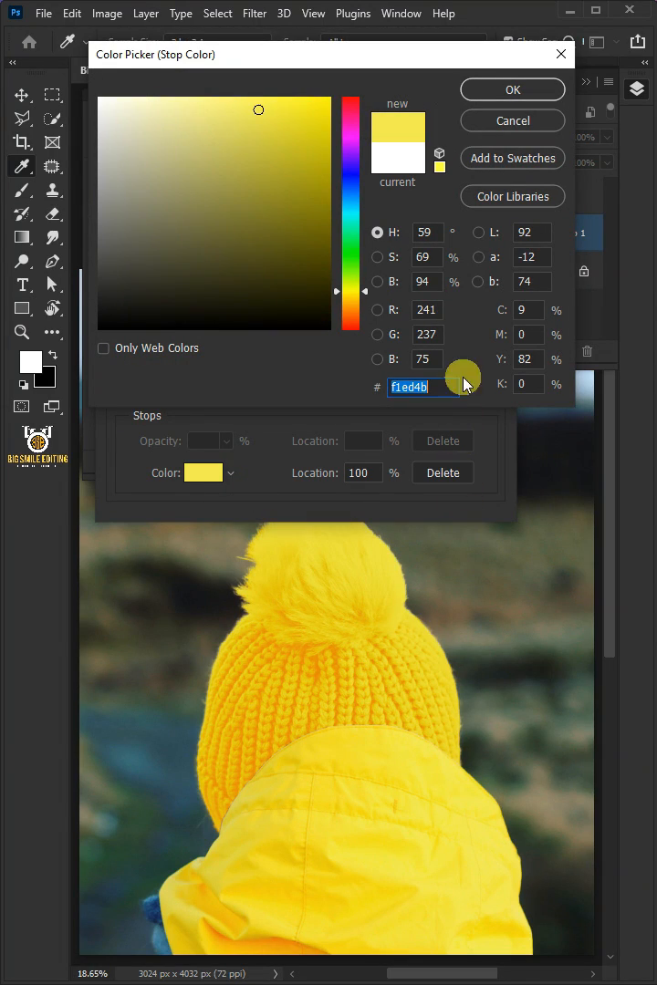
{"action": "type", "text": "100"}
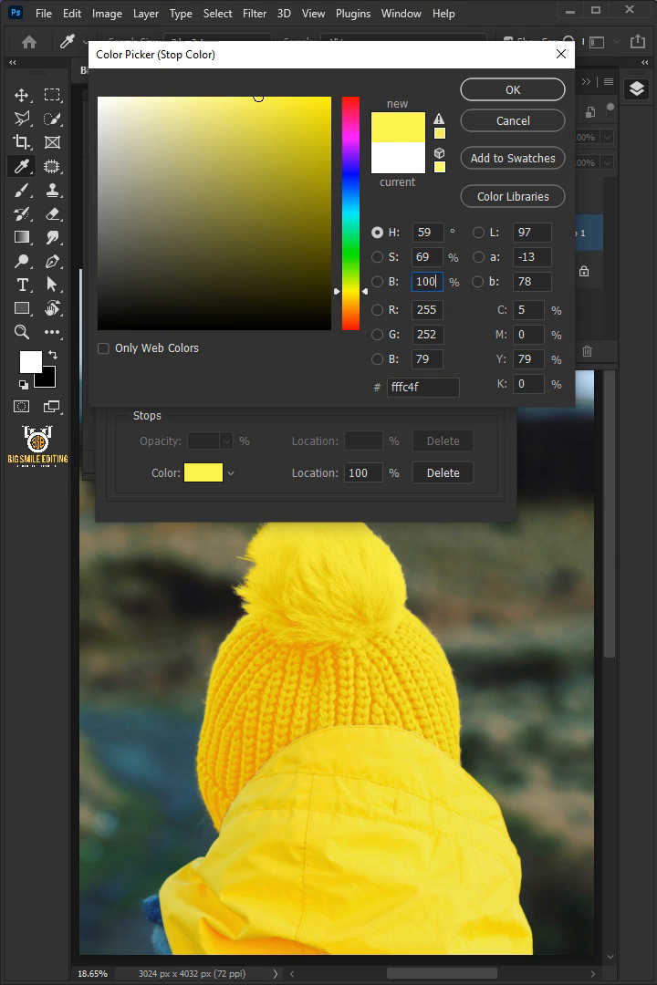
{"action": "left_click", "coordinate": [511, 89]}
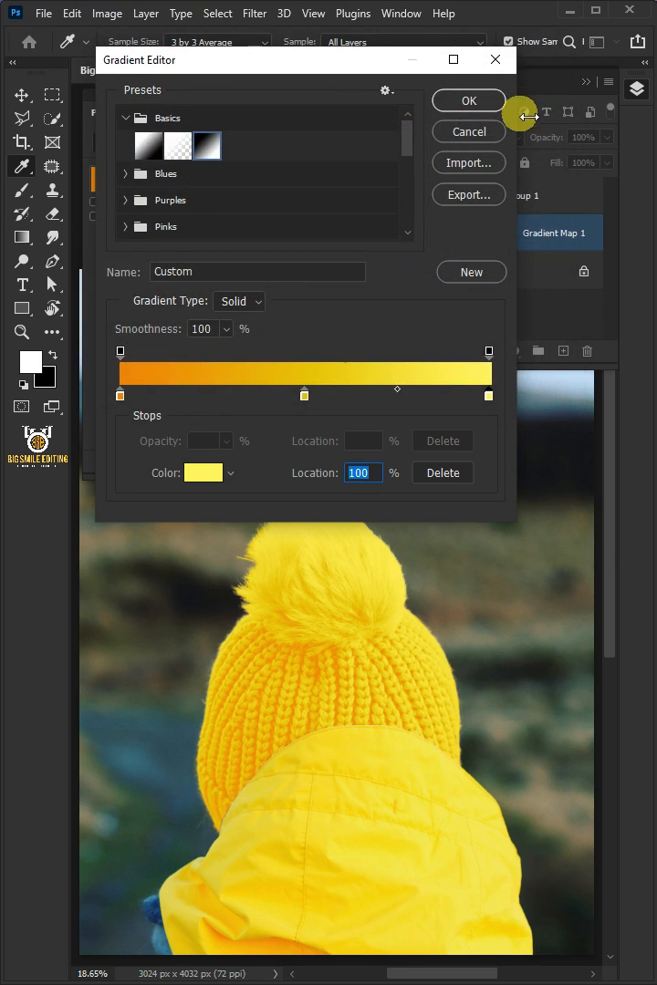
{"action": "left_click", "coordinate": [467, 100]}
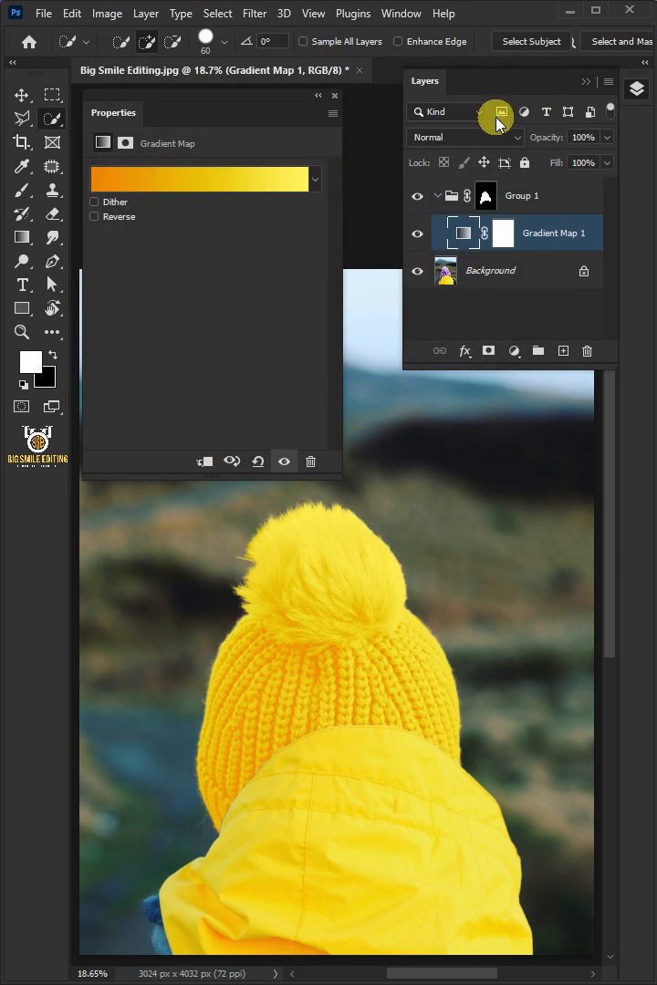
Blend the gradient map layer in Color mode for a mustard hat
{"action": "left_click", "coordinate": [463, 137]}
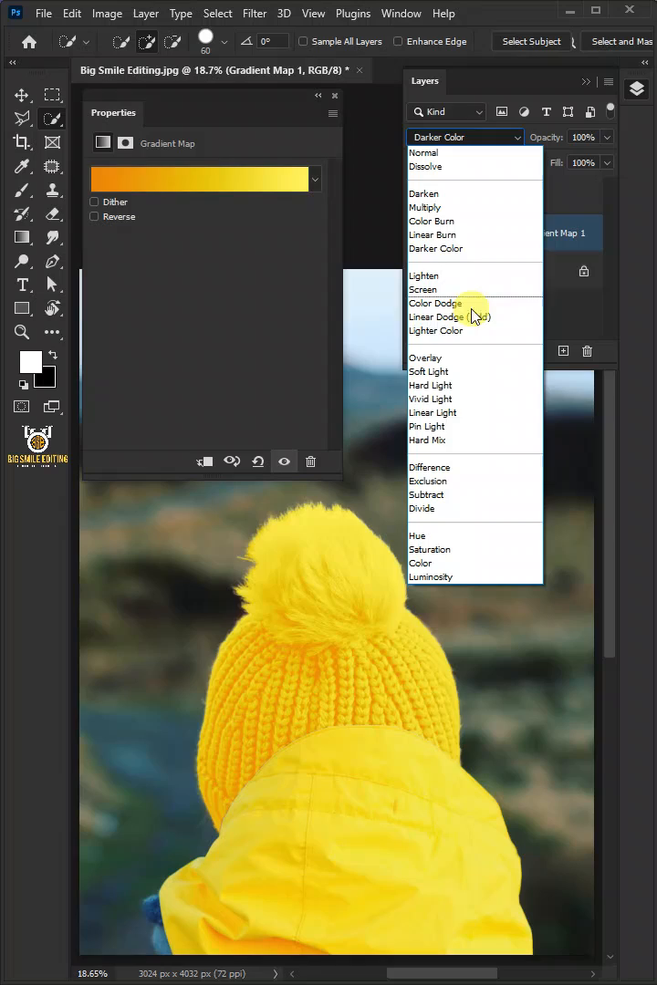
{"action": "left_click", "coordinate": [420, 562]}
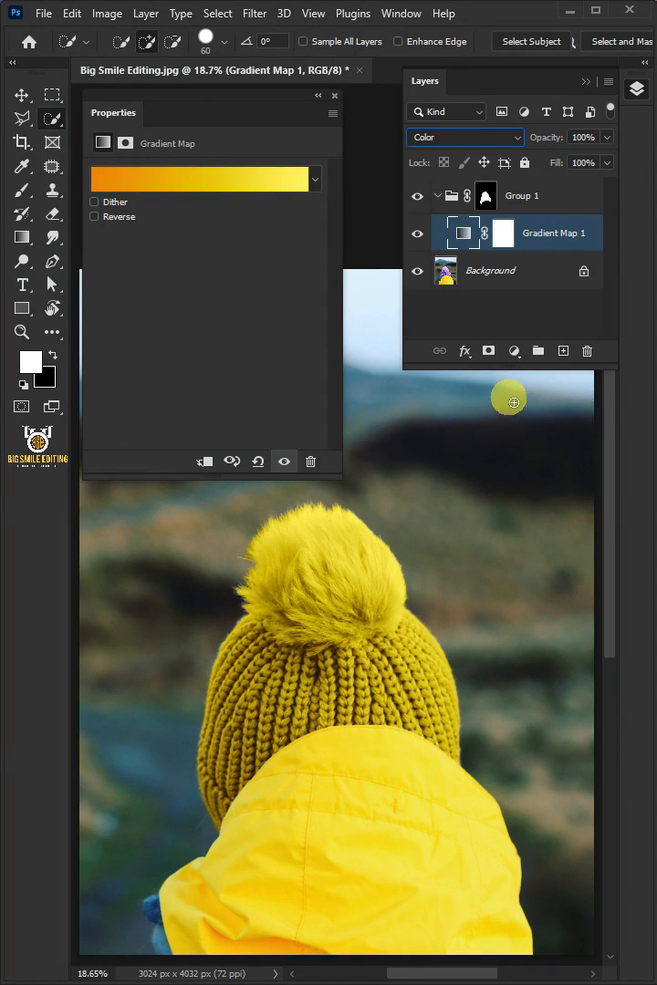
{"action": "left_click", "coordinate": [515, 351]}
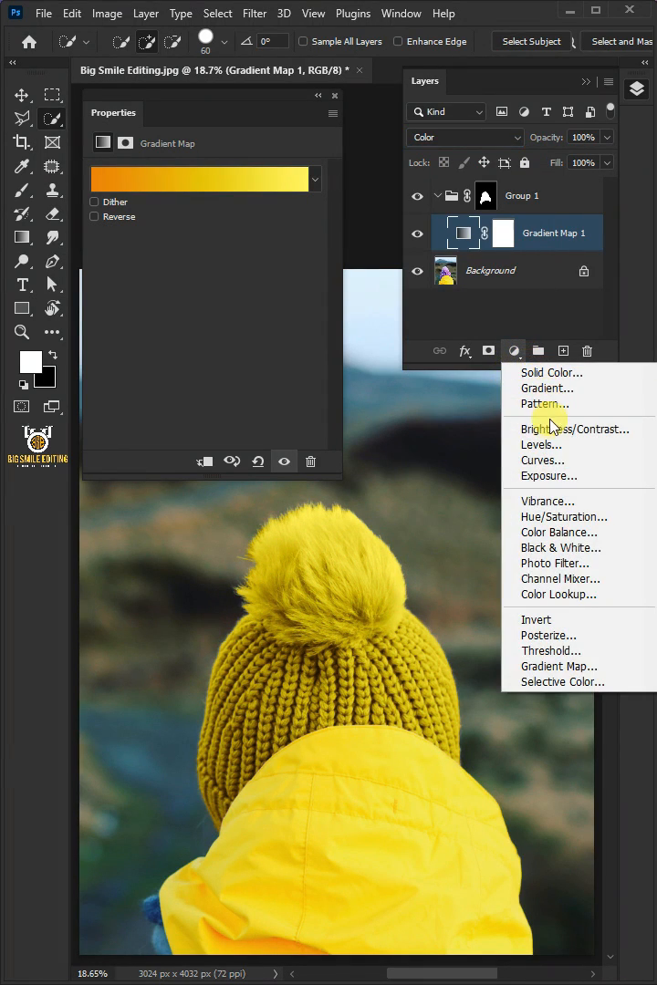
Add a Levels adjustment with midtones about 1.91, then hide Group 1 to compare
{"action": "left_click", "coordinate": [540, 445]}
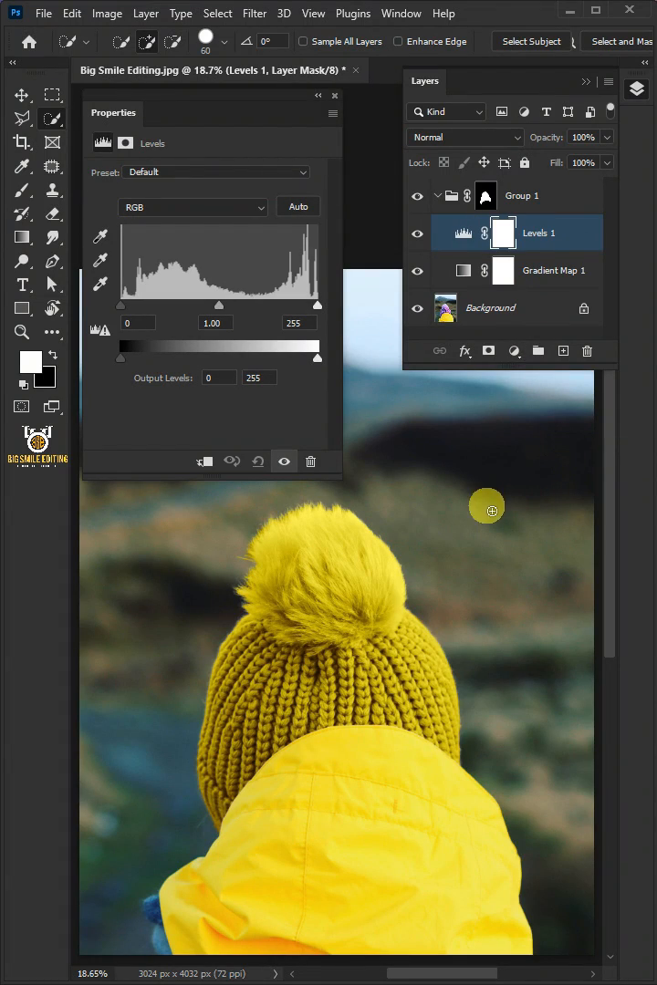
{"action": "left_click_drag", "start_coordinate": [223, 305], "coordinate": [192, 305]}
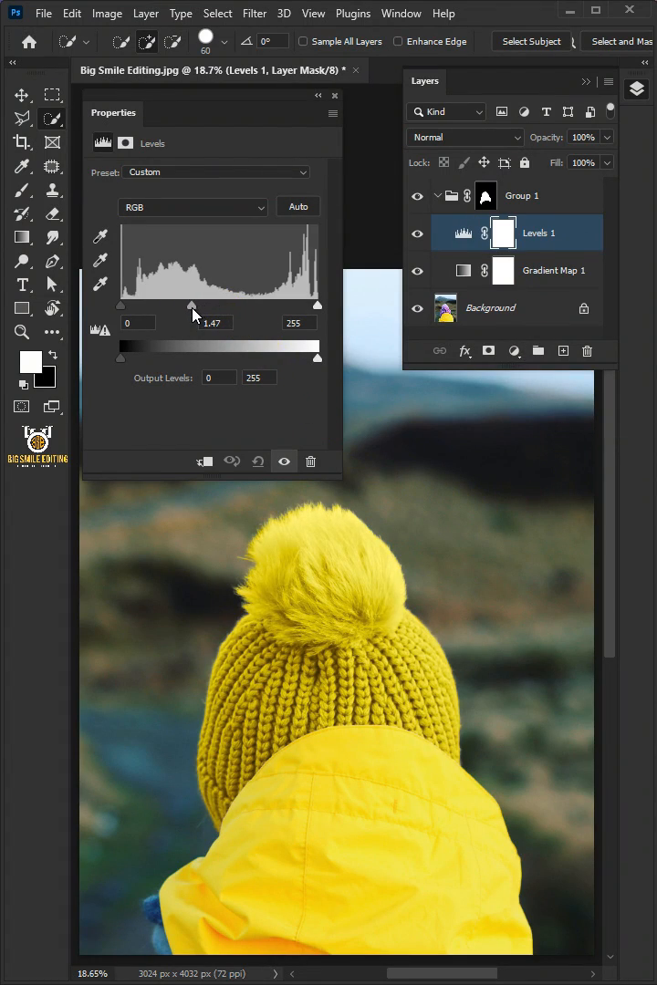
{"action": "left_click_drag", "start_coordinate": [193, 306], "coordinate": [173, 310]}
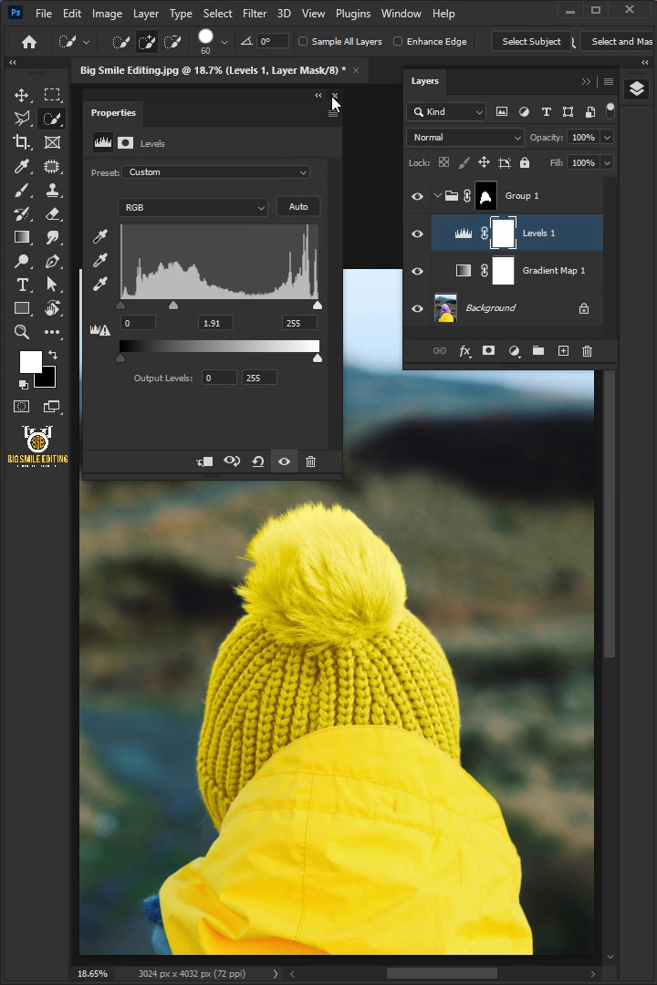
{"action": "left_click", "coordinate": [333, 95]}
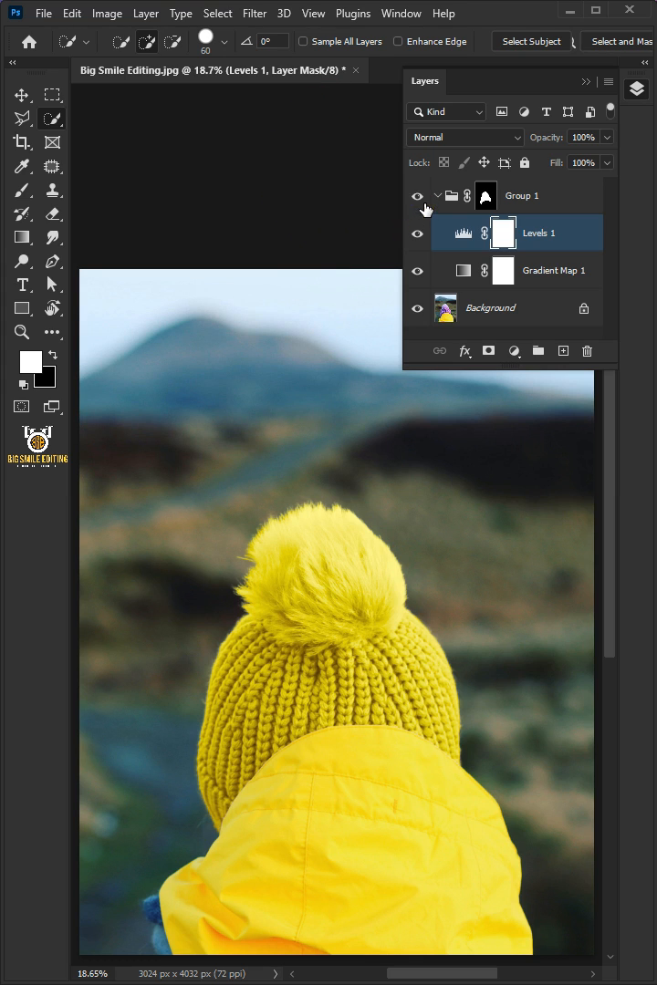
{"action": "left_click", "coordinate": [416, 196]}
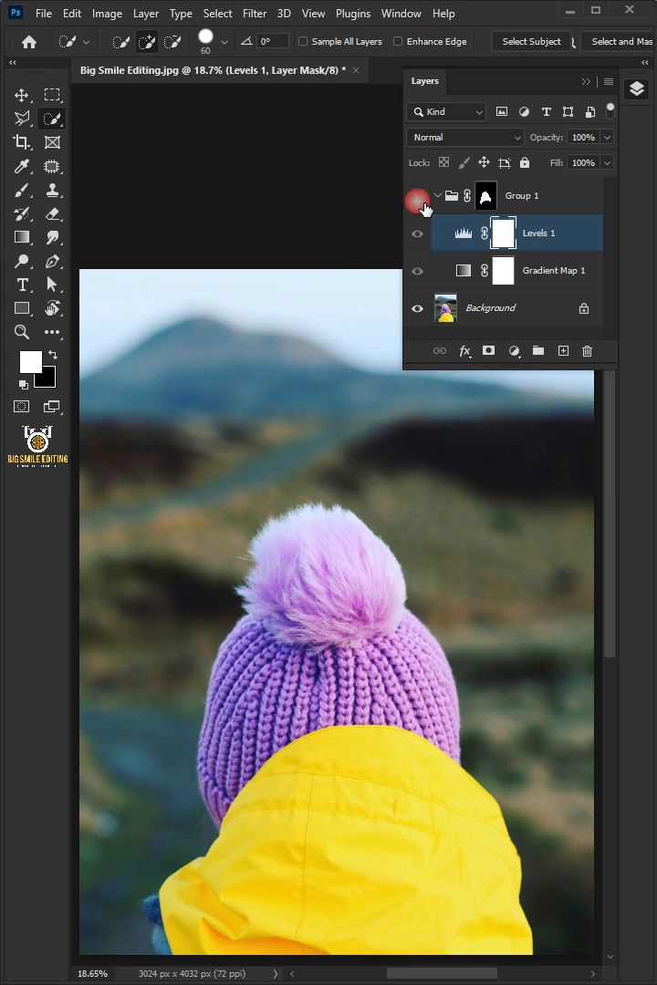